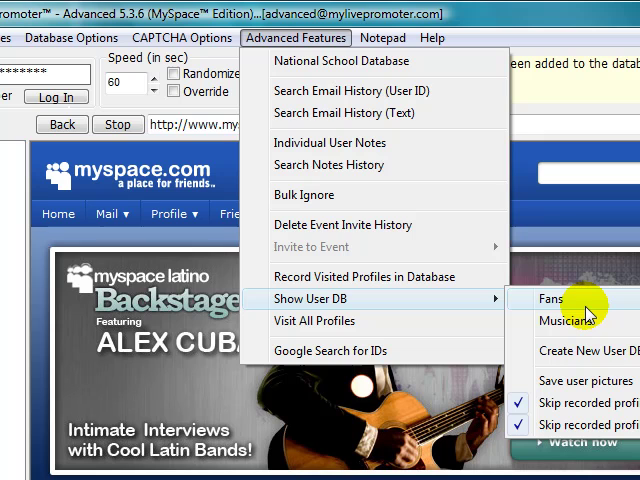
mouse_move(560, 320)
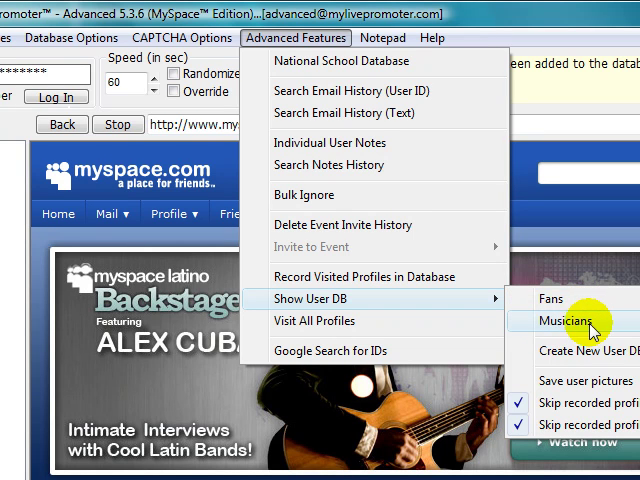
mouse_move(556, 300)
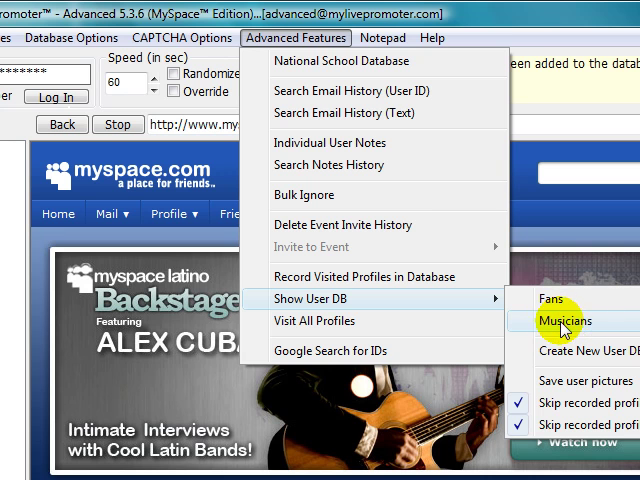
mouse_move(548, 300)
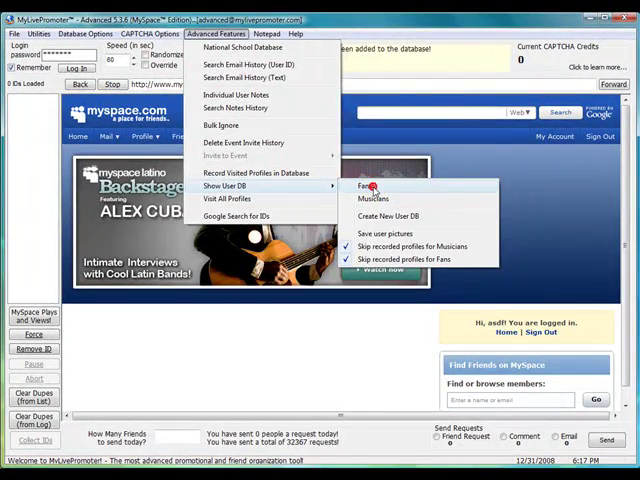
- Load the JasonMrazComments database in the fan database window, listing its 50 users
click(362, 186)
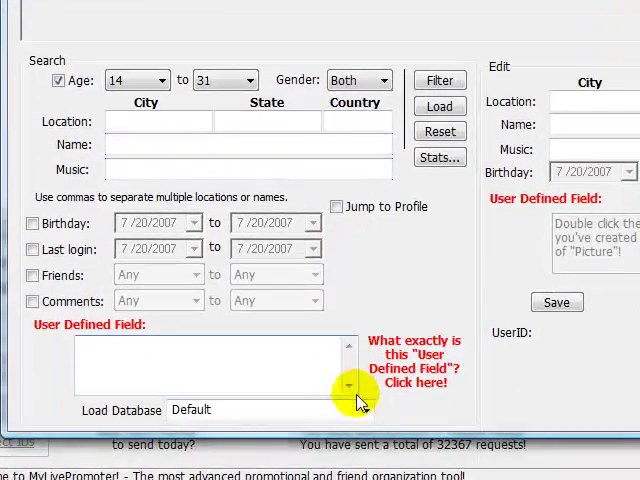
click(366, 410)
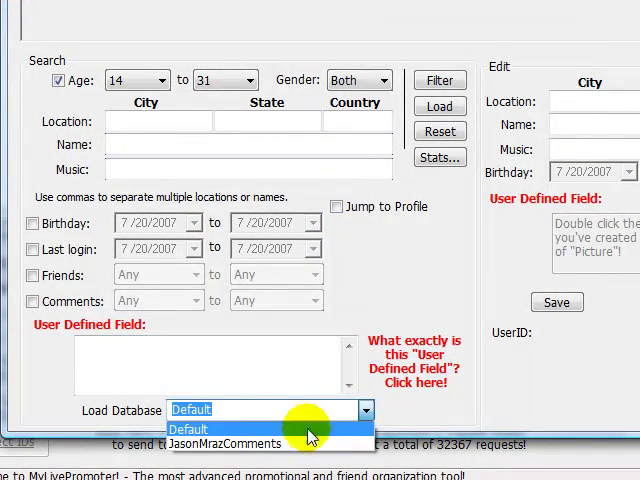
click(238, 444)
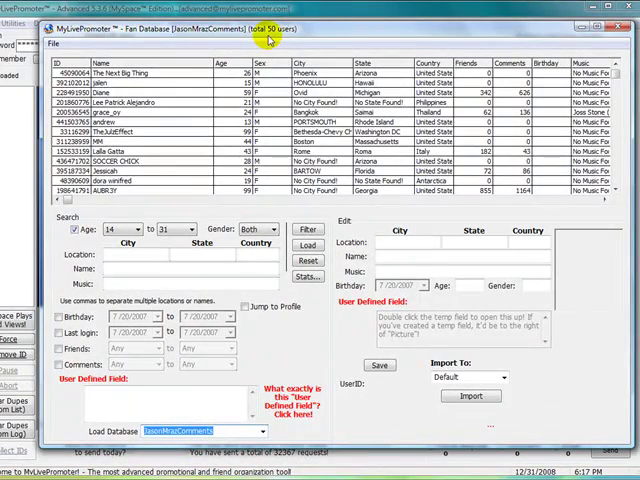
mouse_move(412, 48)
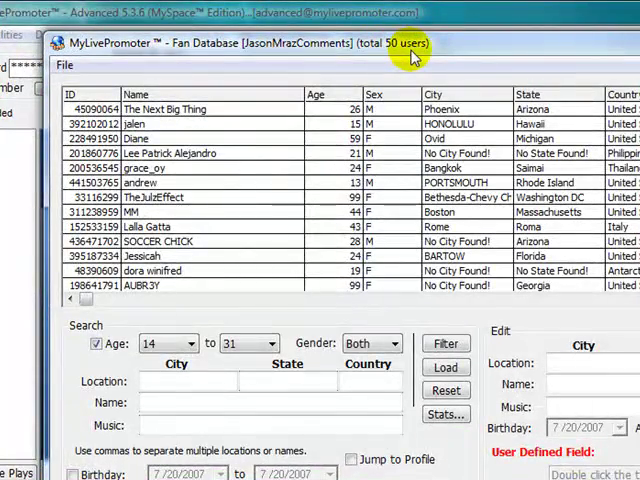
mouse_move(220, 62)
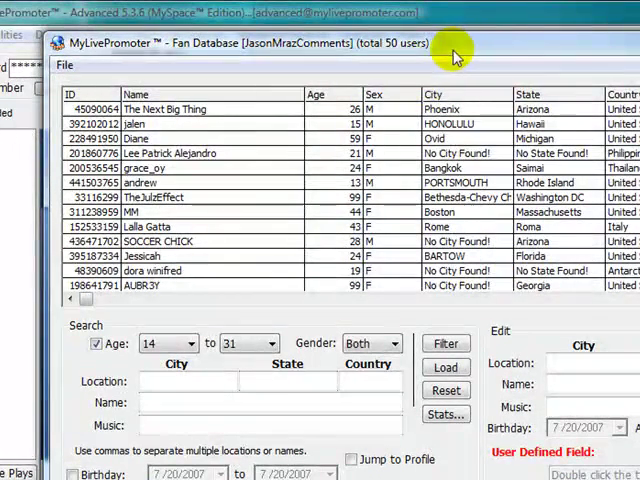
mouse_move(232, 76)
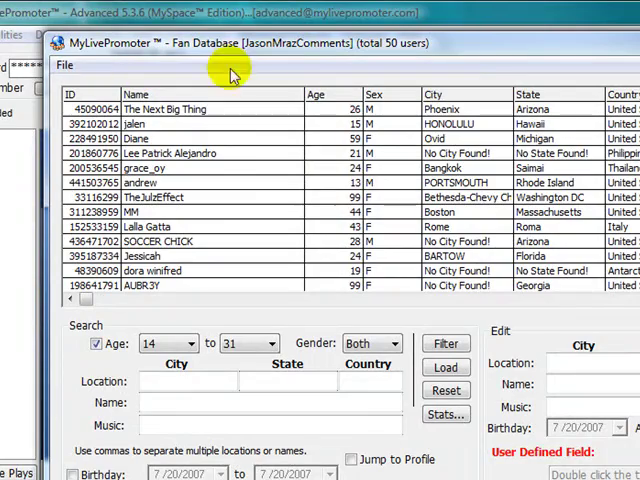
click(64, 64)
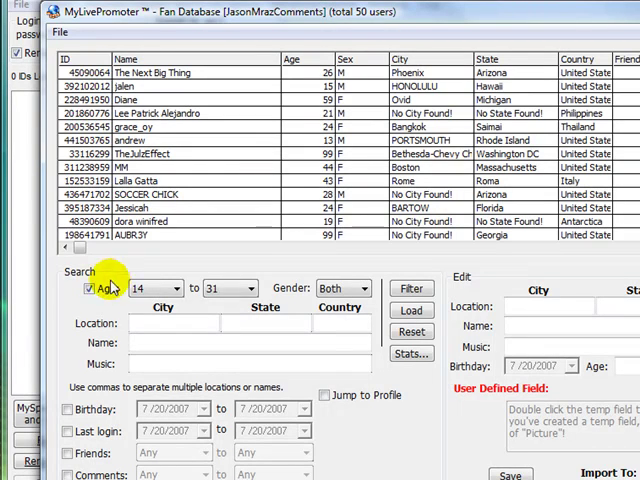
- Enable the age filter with a range of 21 to 45
click(88, 288)
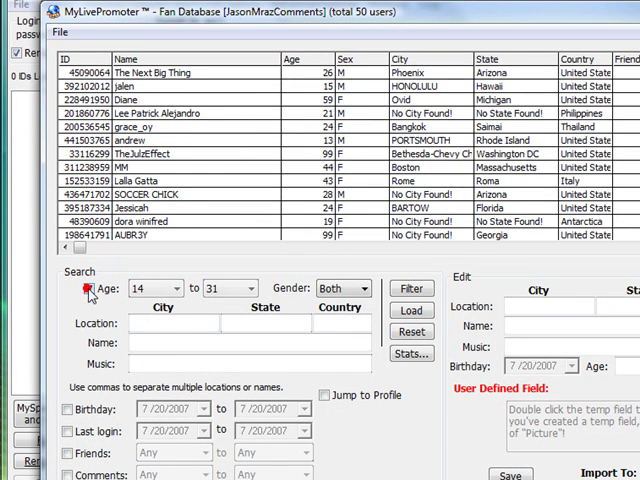
click(84, 288)
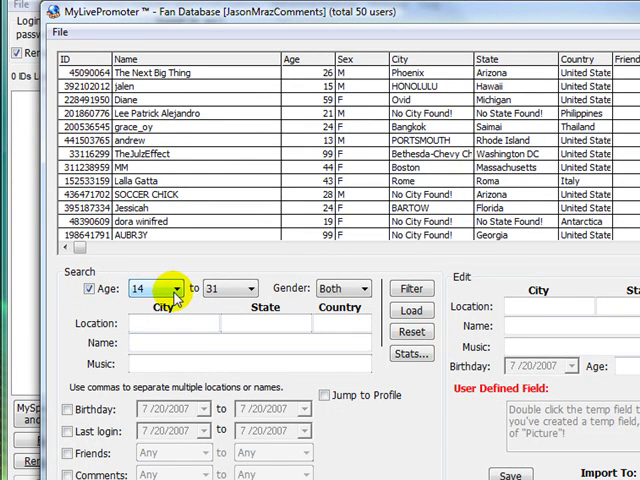
click(178, 288)
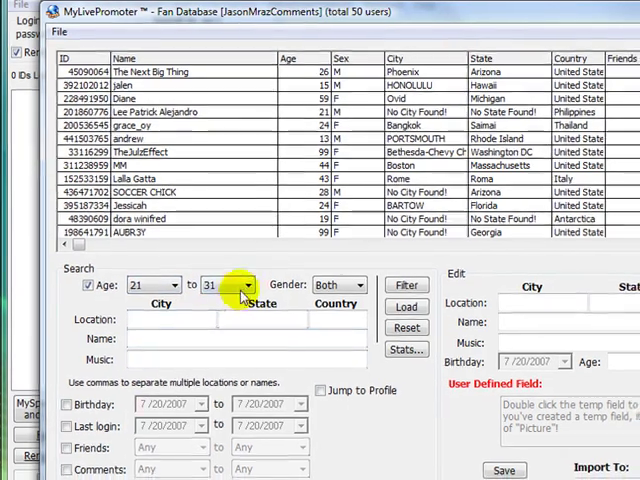
click(236, 272)
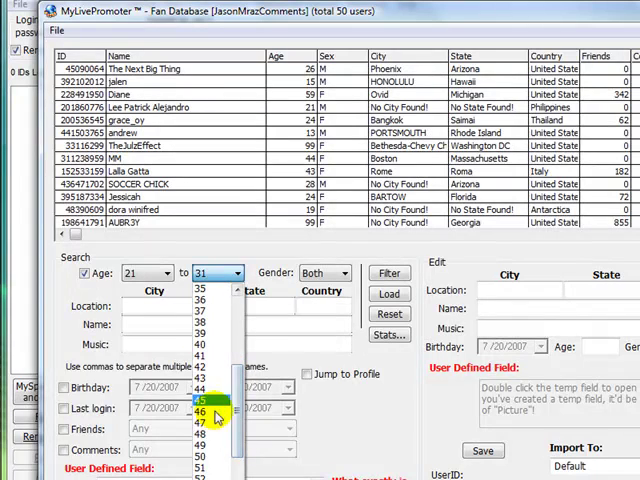
click(216, 410)
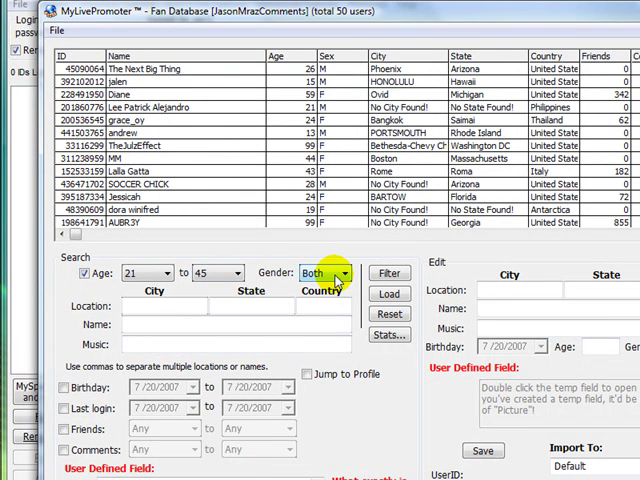
- Enter Seattle as the city and apply the filter to the fan list
click(160, 312)
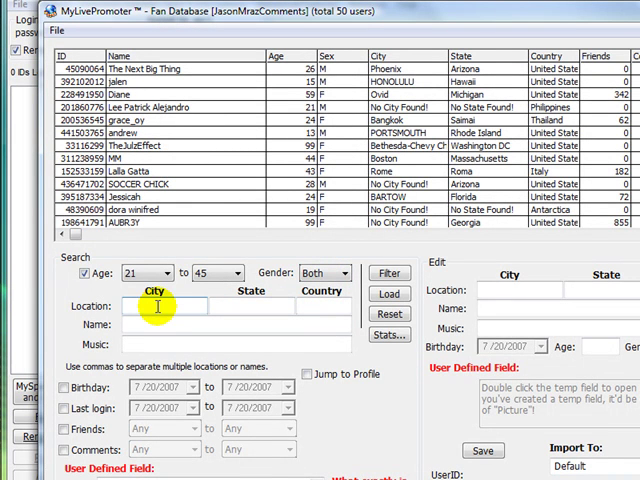
text(Seattle)
click(252, 306)
text(WA)
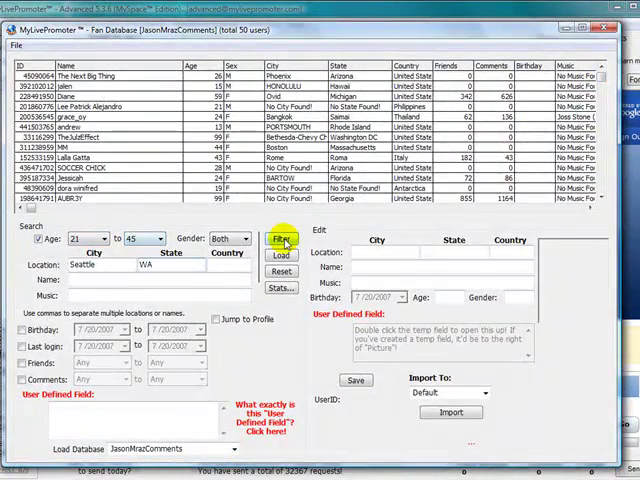
click(284, 240)
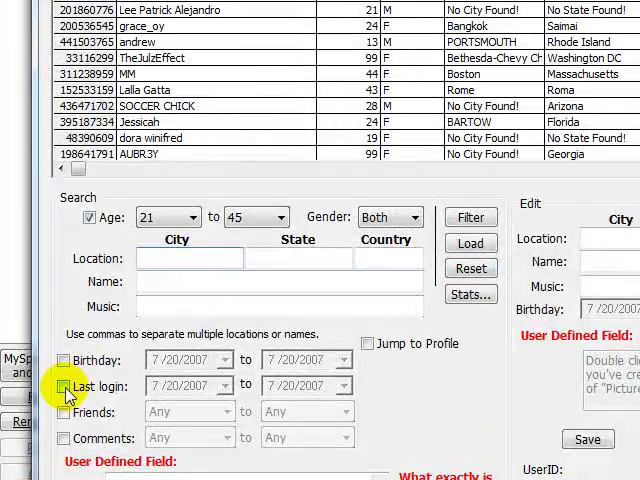
- Enable the last-login filter starting 12/24/2008, leaving the end date at 12/31/2008
click(64, 384)
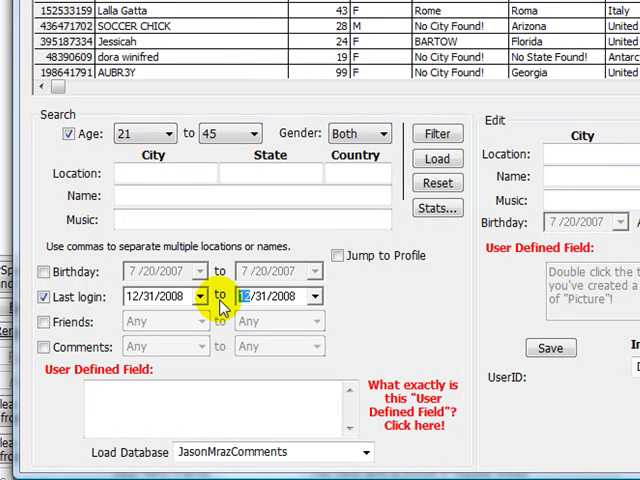
click(316, 296)
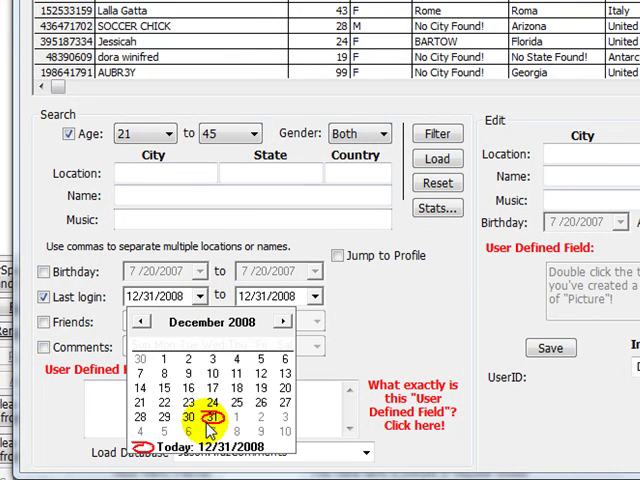
click(210, 372)
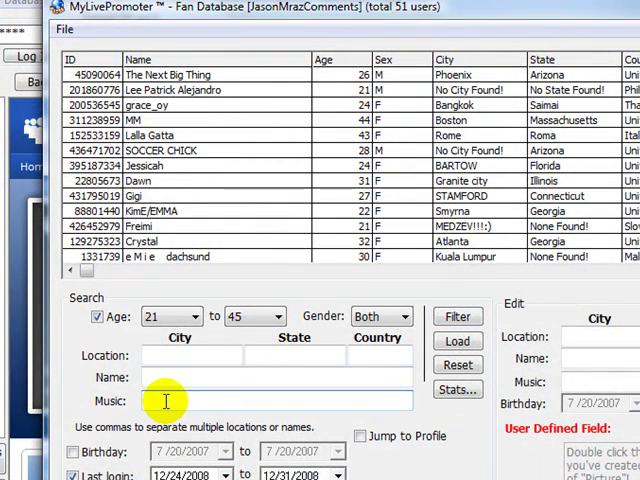
- Enter Jason Mraz, Howie Day and Dave Matthews Band into the Music field
text(Jason Mraz,)
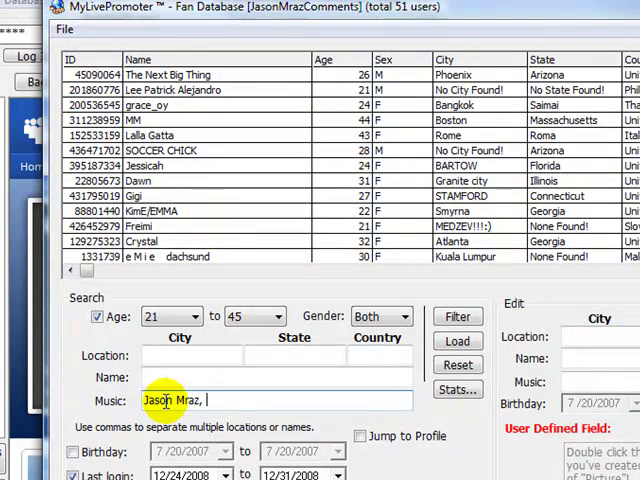
text(Howie Day, Dave Ma)
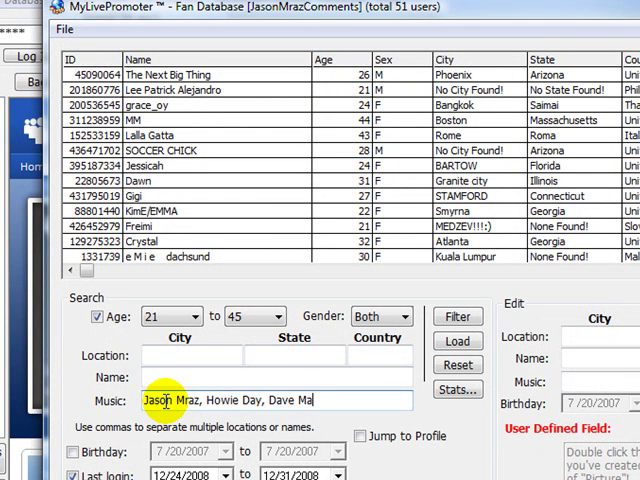
text(tthews Band, conc)
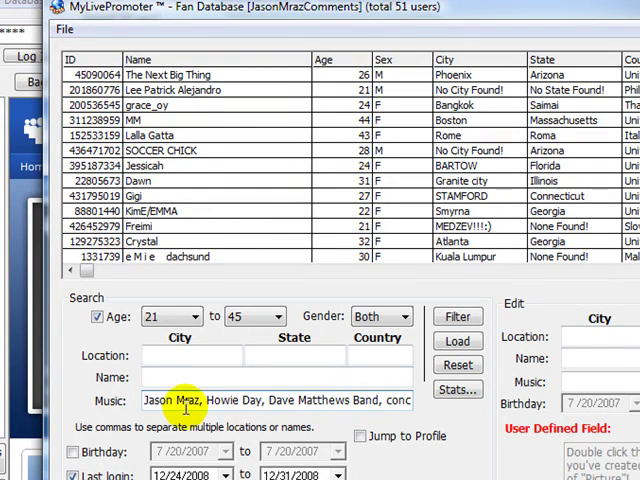
mouse_move(304, 400)
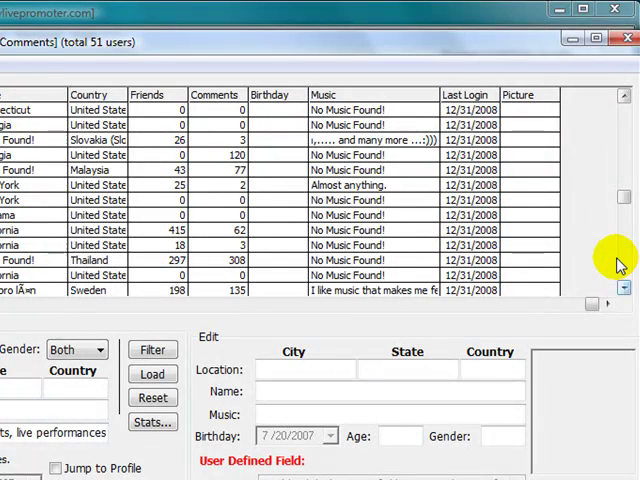
mouse_move(112, 84)
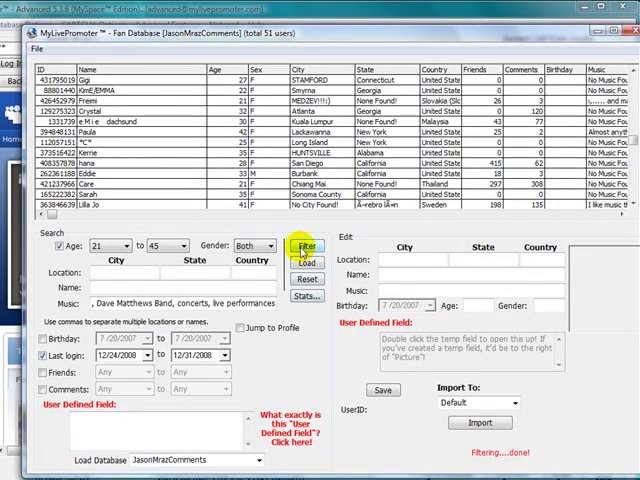
- Apply the combined filters and load the 27 matching user IDs into the main list
click(310, 244)
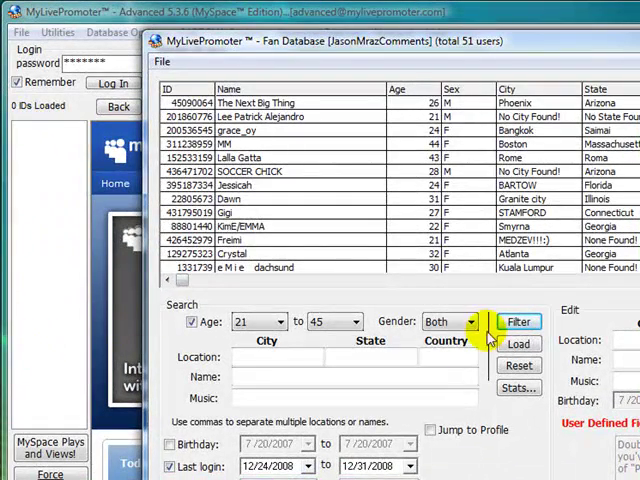
click(518, 346)
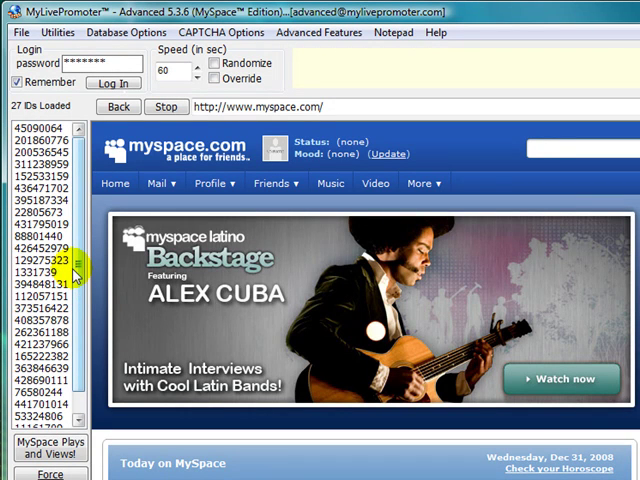
mouse_move(78, 276)
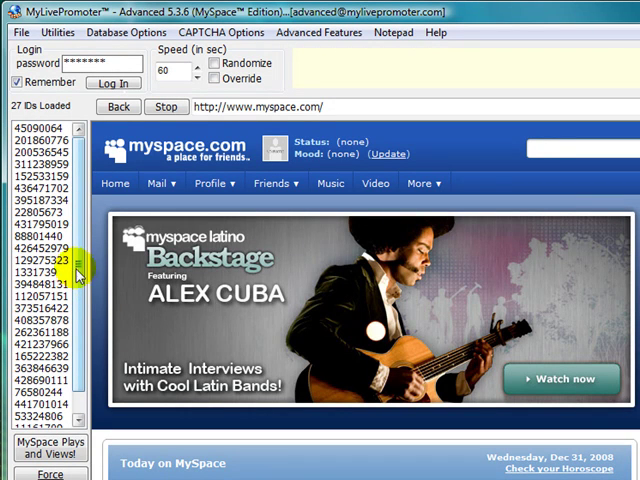
- Save the loaded ID list as JasonMraz.jmg and confirm
click(20, 32)
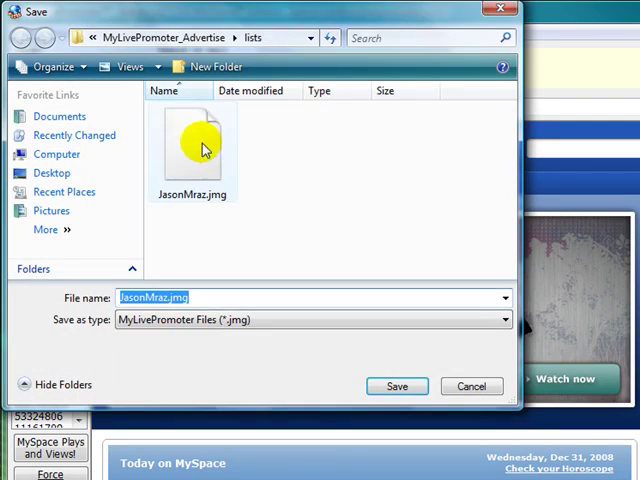
click(396, 386)
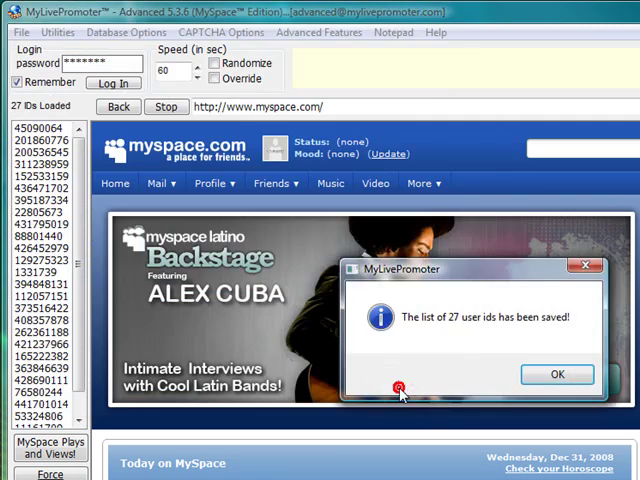
click(556, 374)
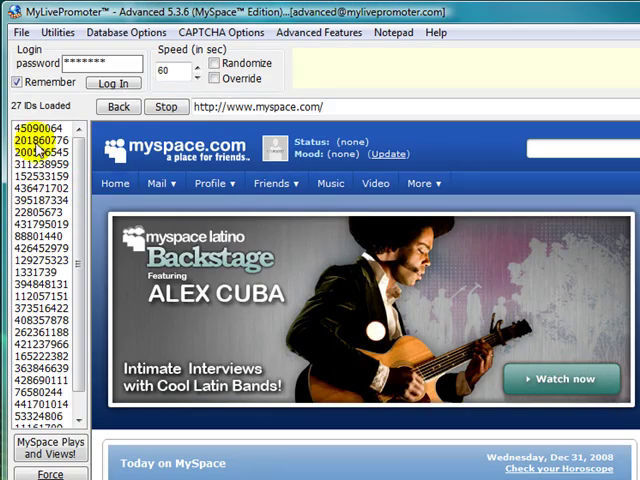